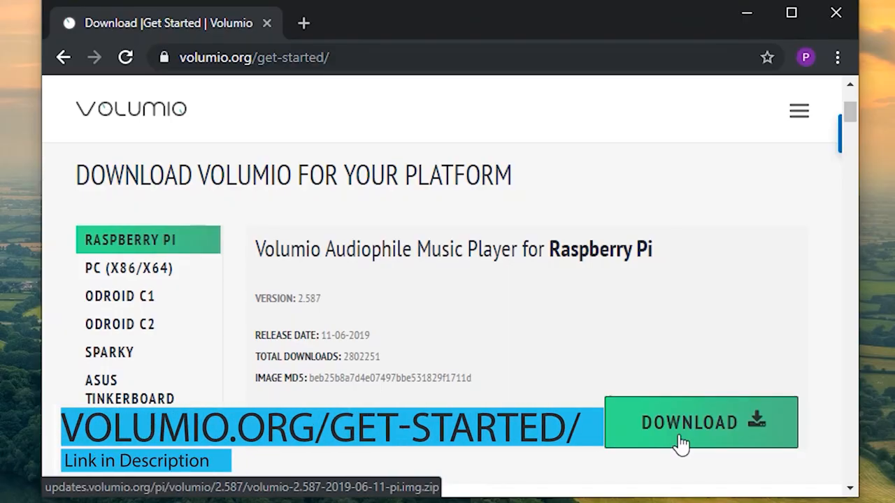
- Download the Volumio image for Raspberry Pi from volumio.org/get-started
left_click(699, 422)
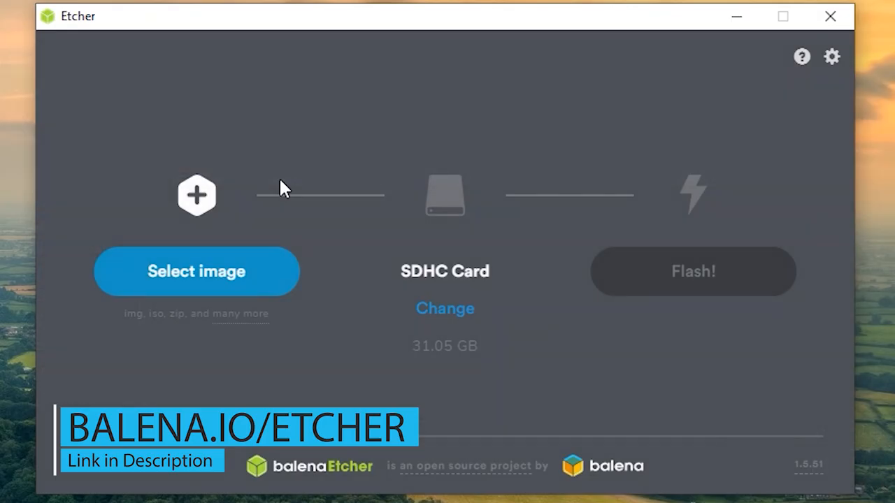
- Choose the downloaded Volumio image file as the balenaEtcher source
left_click(197, 271)
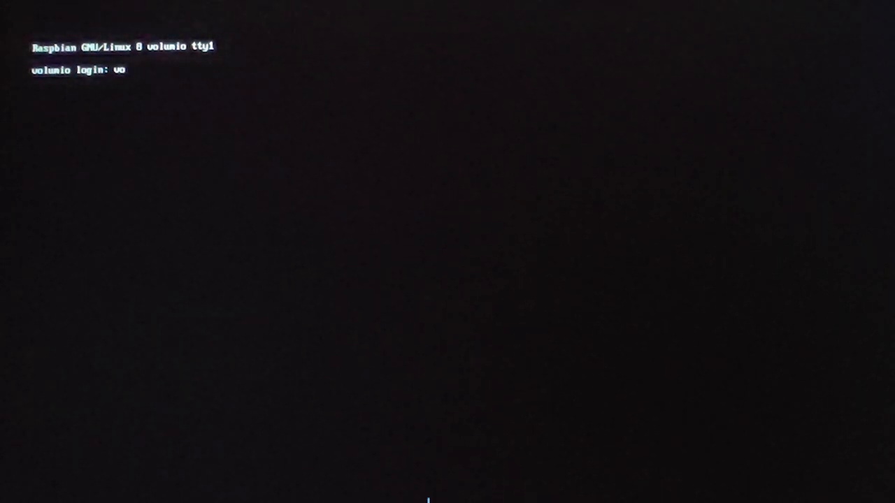
- Log in to the Volumio console as user volumio with its password
type("lumio")
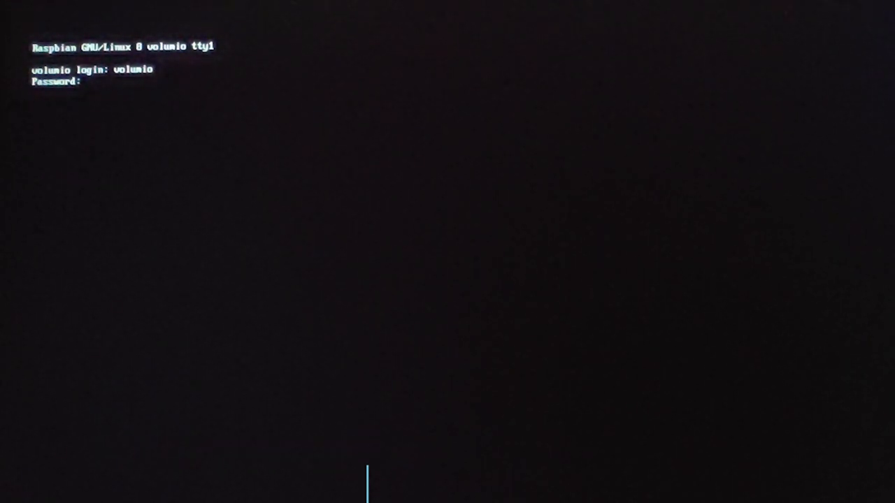
key("Return")
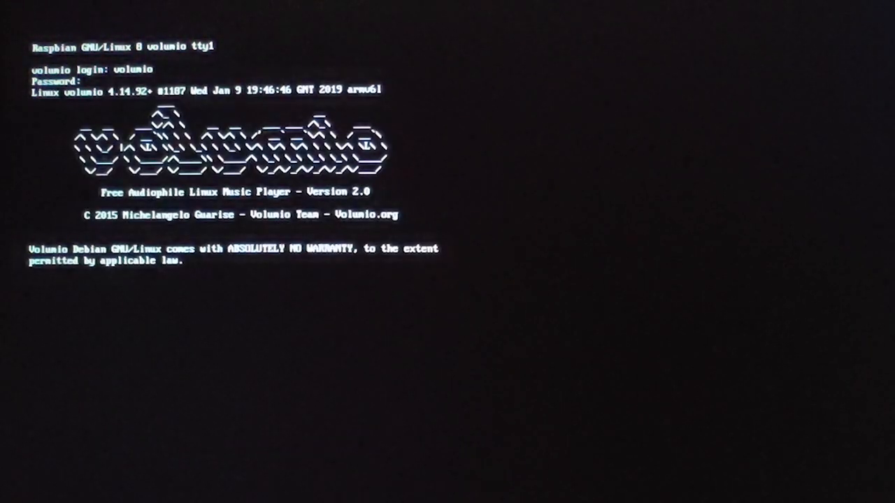
key("Enter")
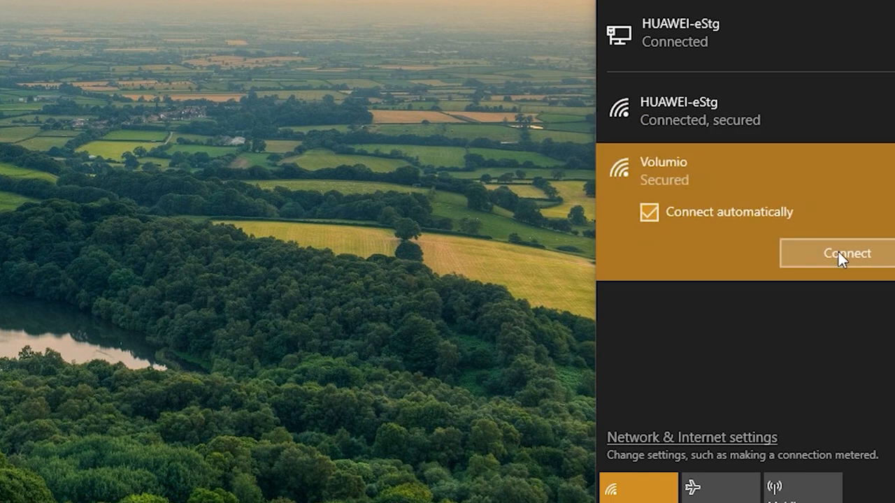
left_click(846, 253)
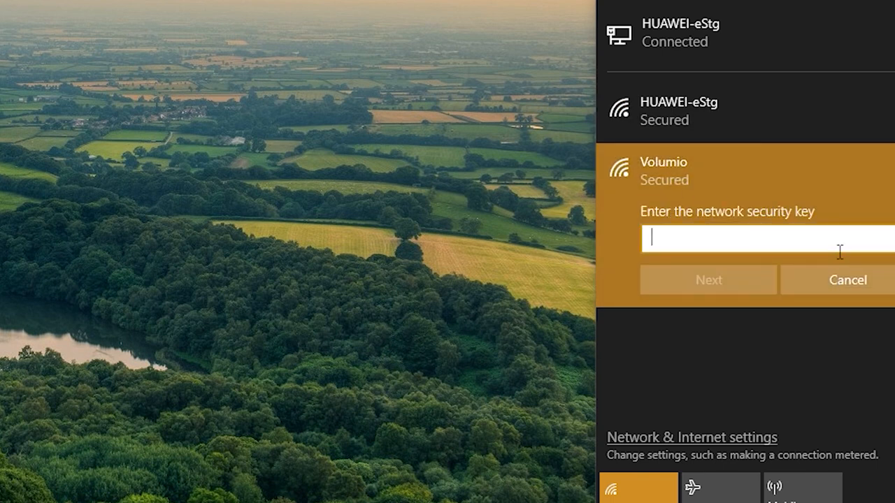
type("•••")
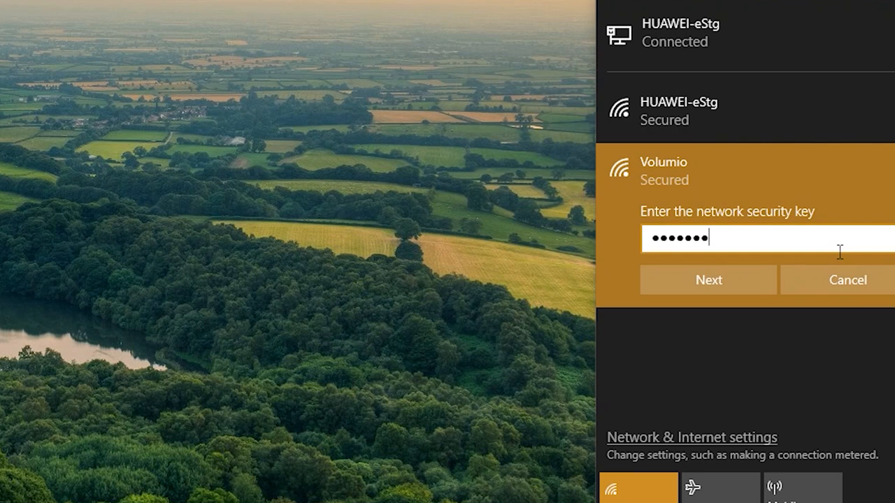
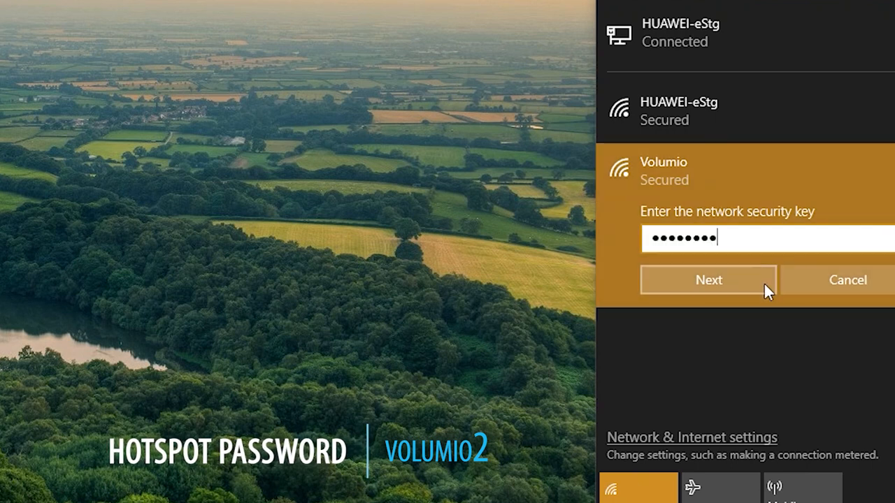
left_click(708, 280)
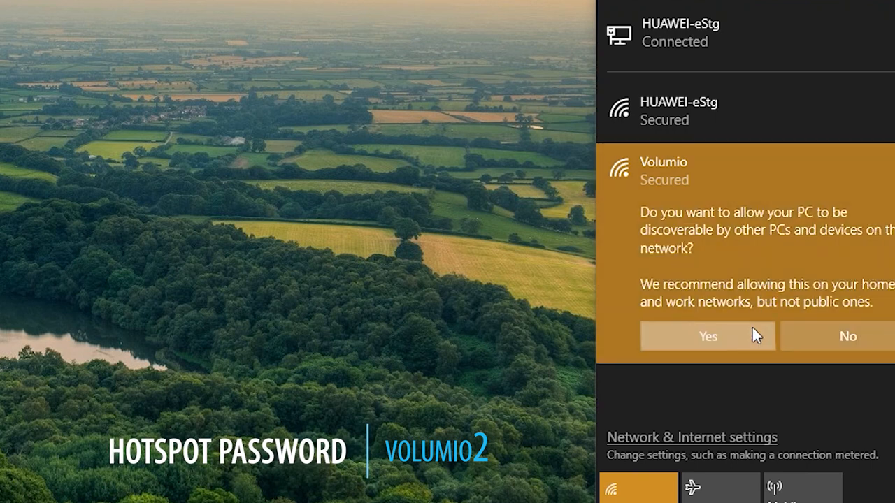
left_click(707, 337)
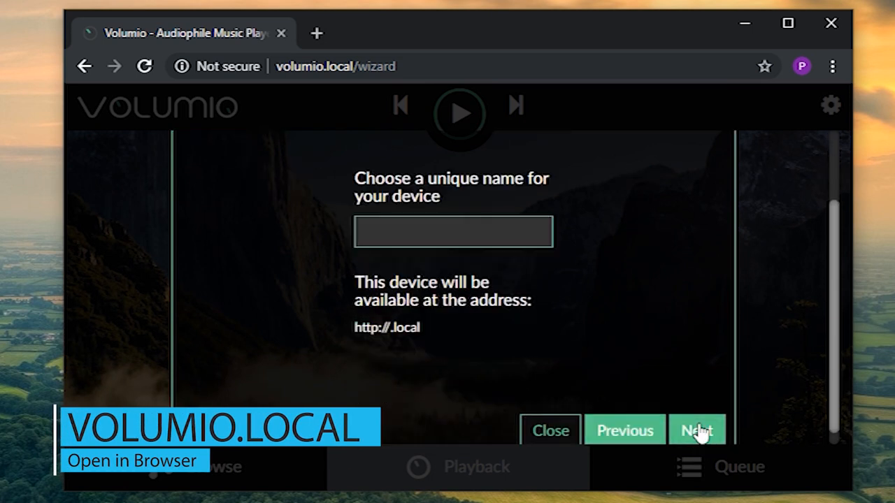
- Advance the wizard with Audio Jack output and the full set of options
left_click(697, 430)
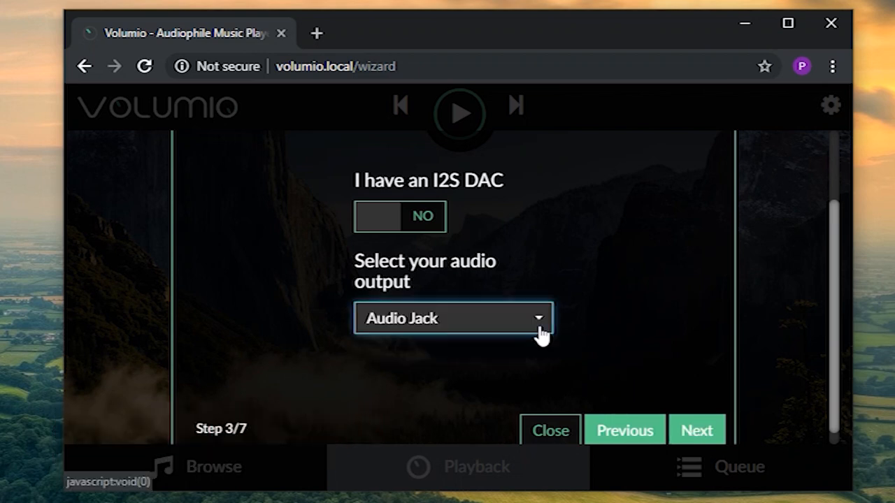
left_click(696, 430)
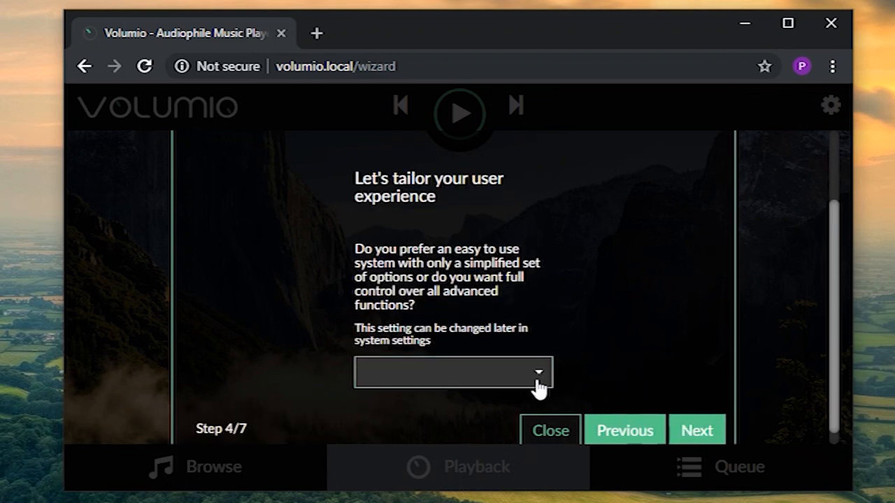
left_click(453, 372)
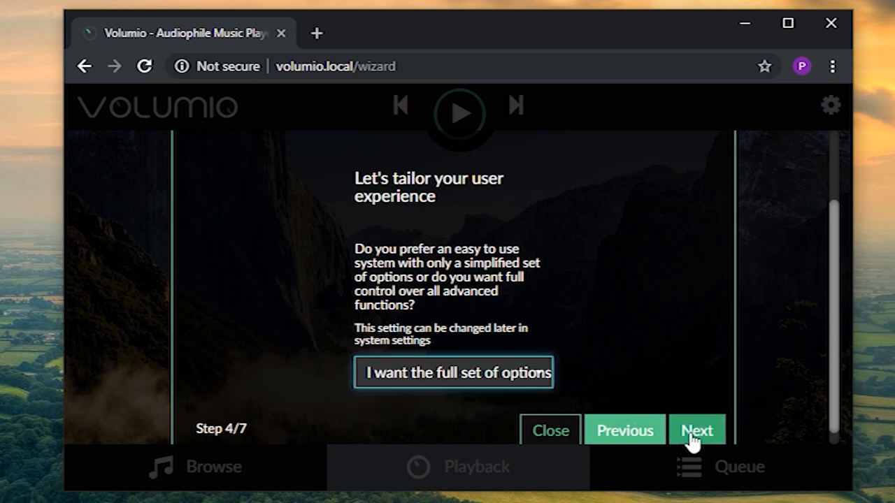
left_click(696, 430)
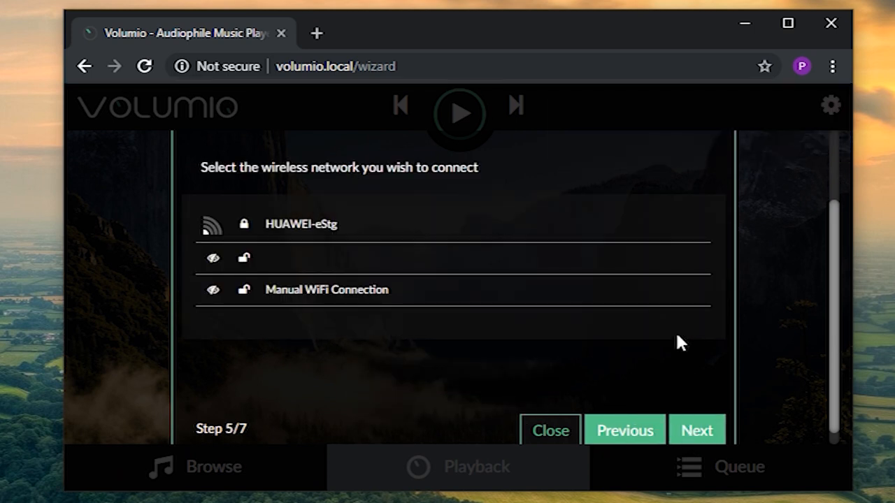
- Select the HUAWEI-eStg wireless network and enter its password
left_click(301, 224)
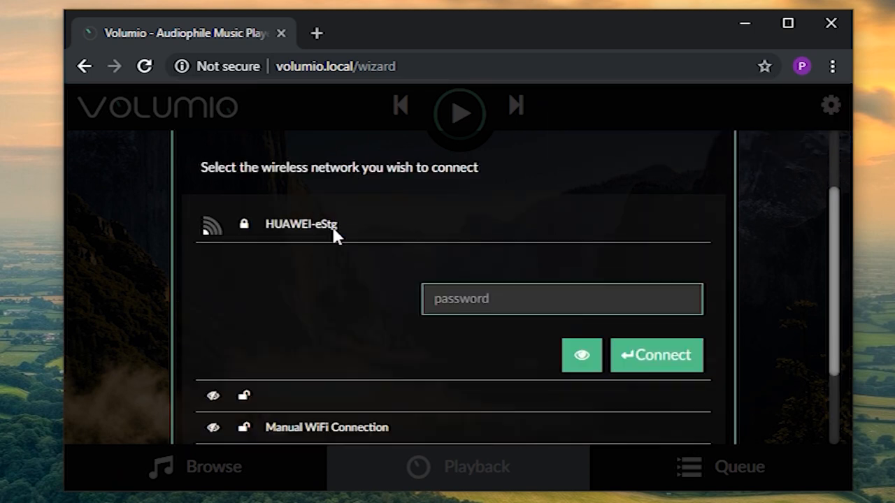
left_click(561, 299)
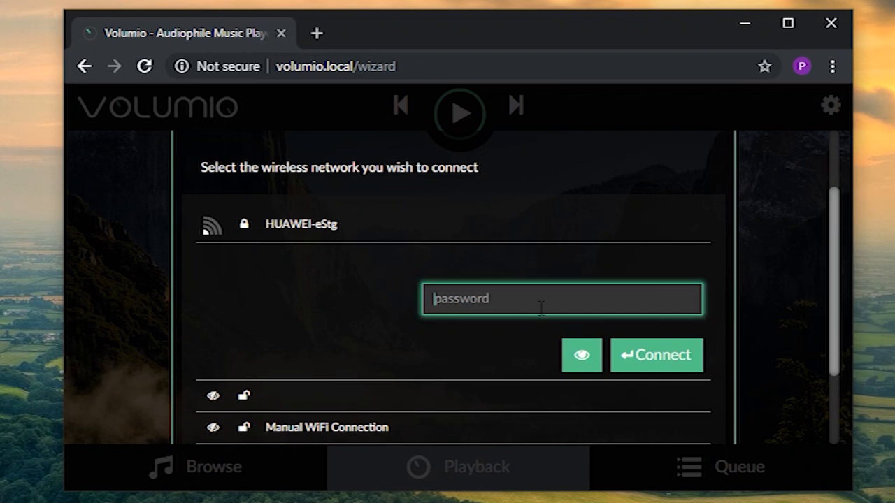
type("••")
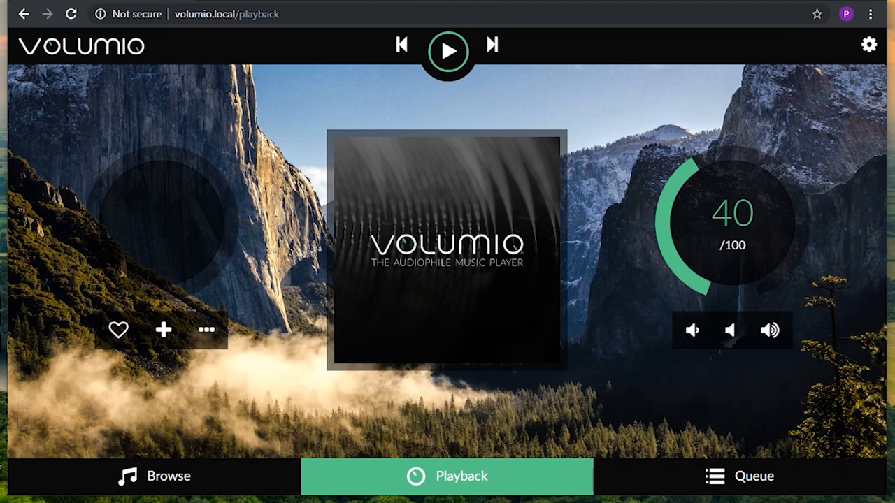
mouse_move(193, 409)
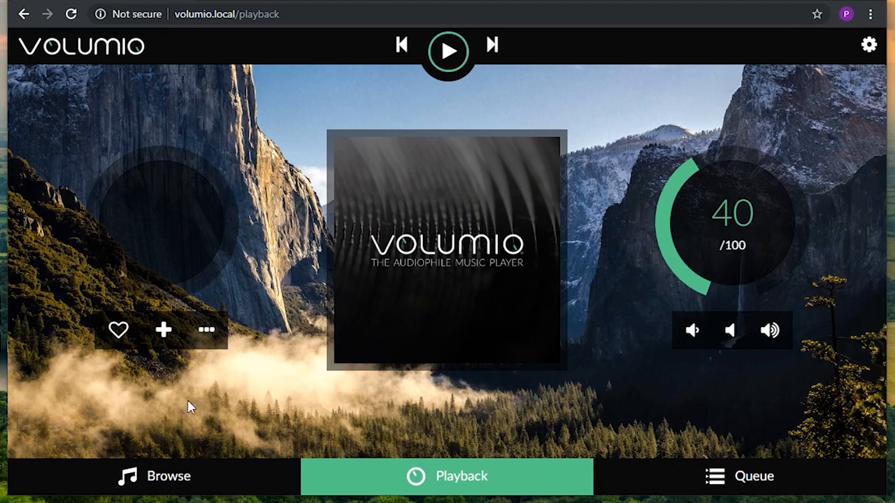
- Open Browse > Web Radio and scroll through the station list
left_click(153, 476)
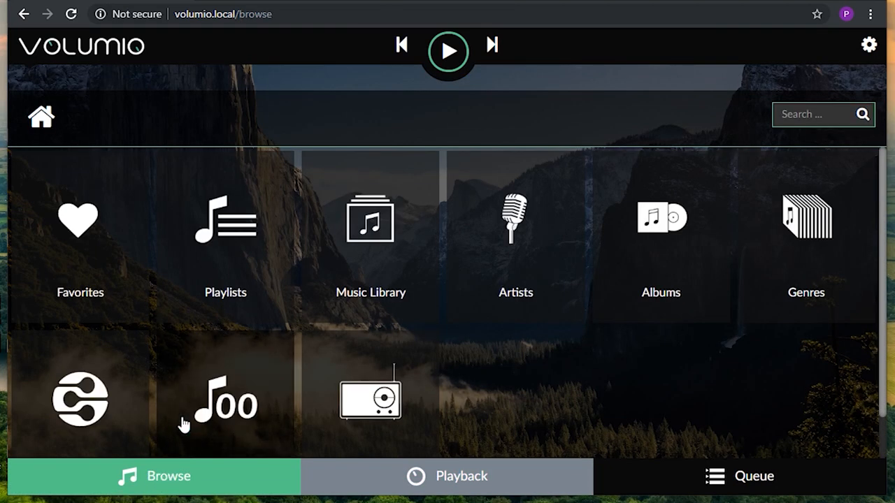
scroll("down", 3)
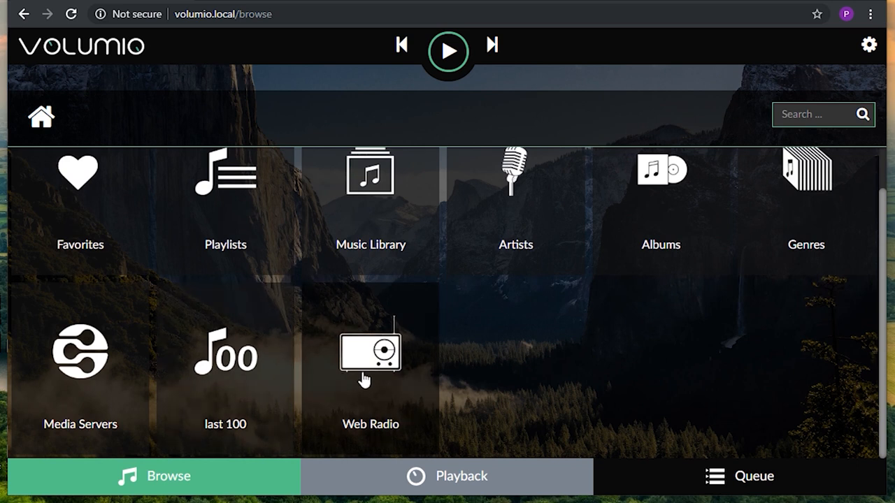
left_click(370, 367)
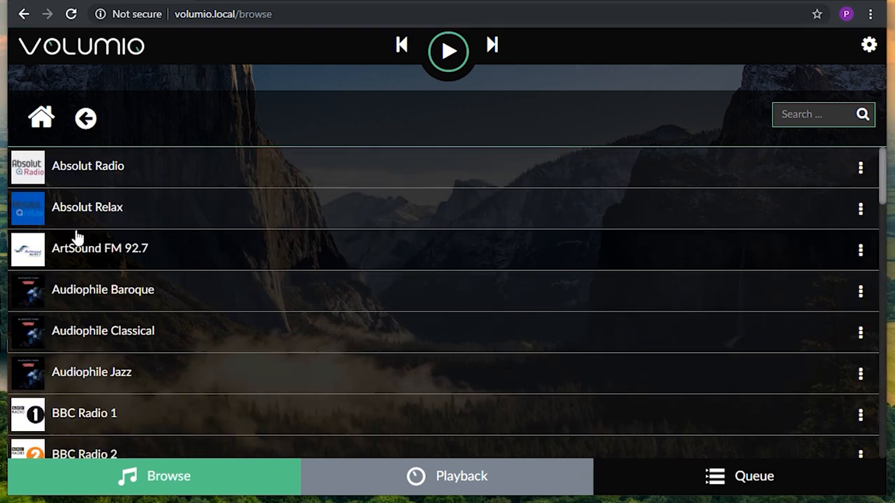
scroll("down", 3)
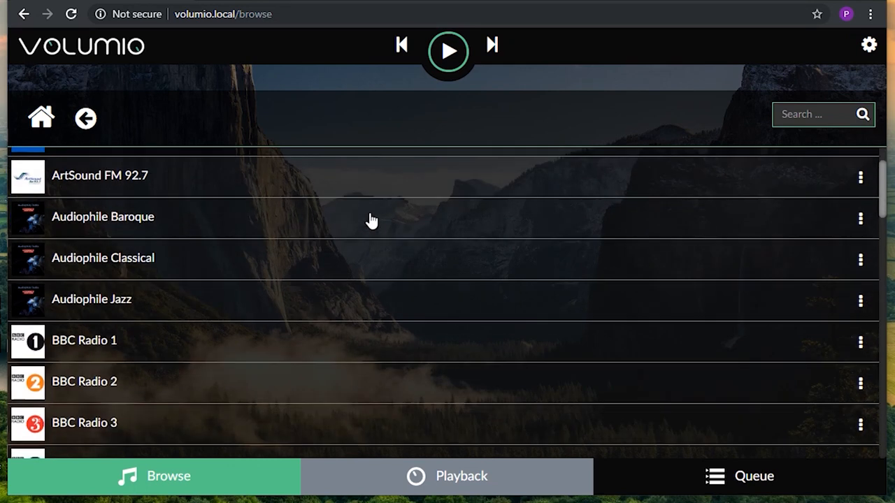
scroll("down", 3)
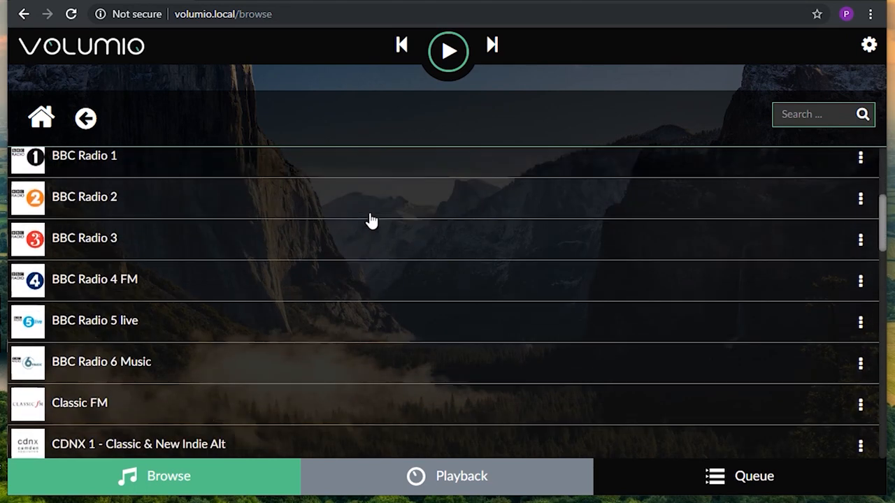
scroll("down", 3)
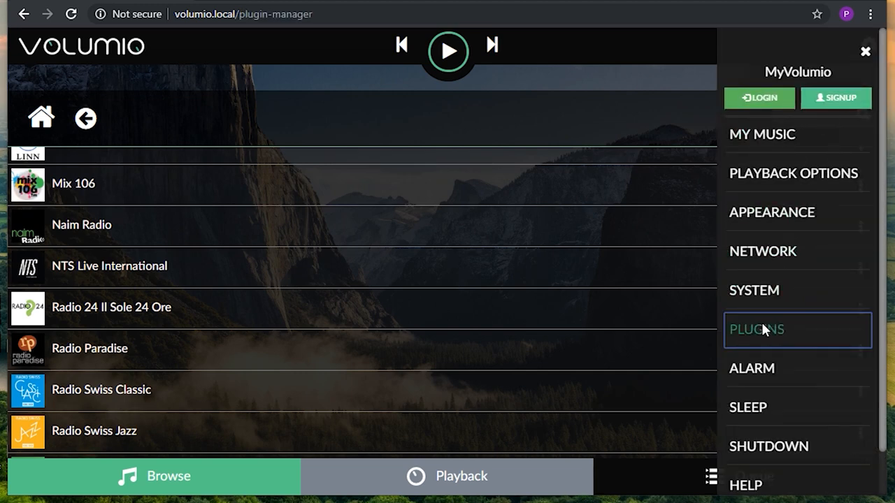
- Open the Plugins page and scroll through the Music Services plugin catalogue
left_click(756, 329)
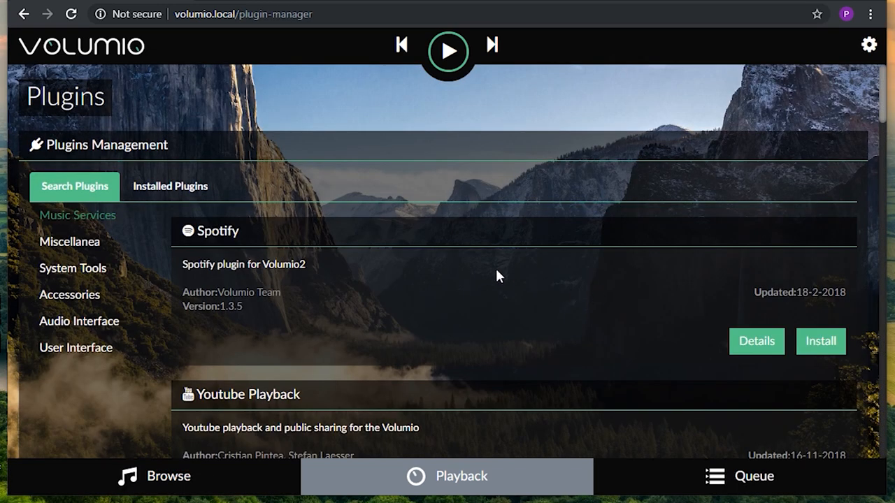
mouse_move(505, 286)
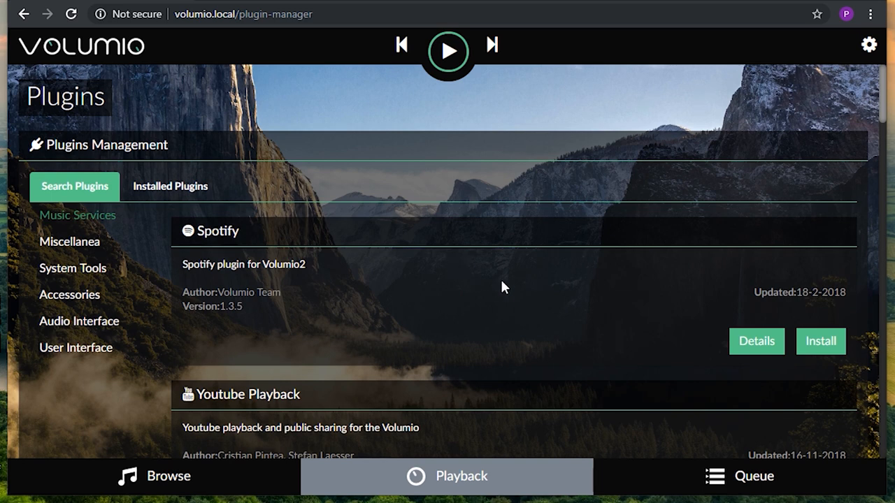
mouse_move(216, 248)
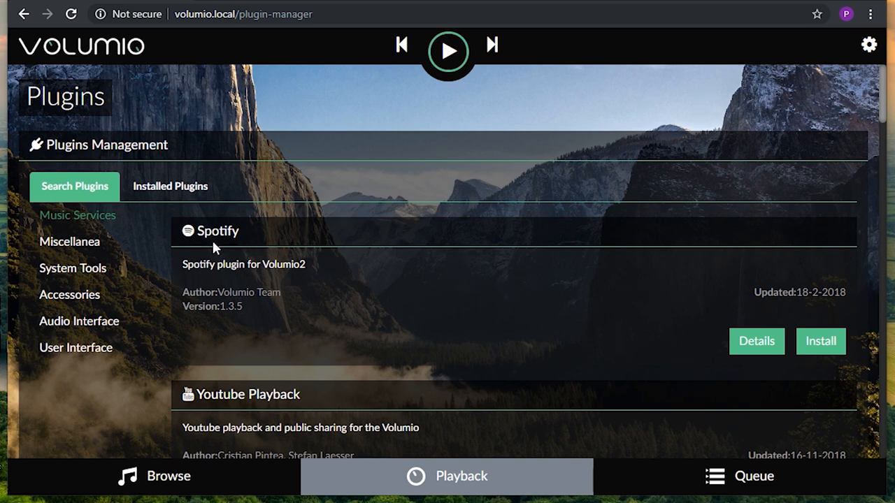
scroll("down", 3)
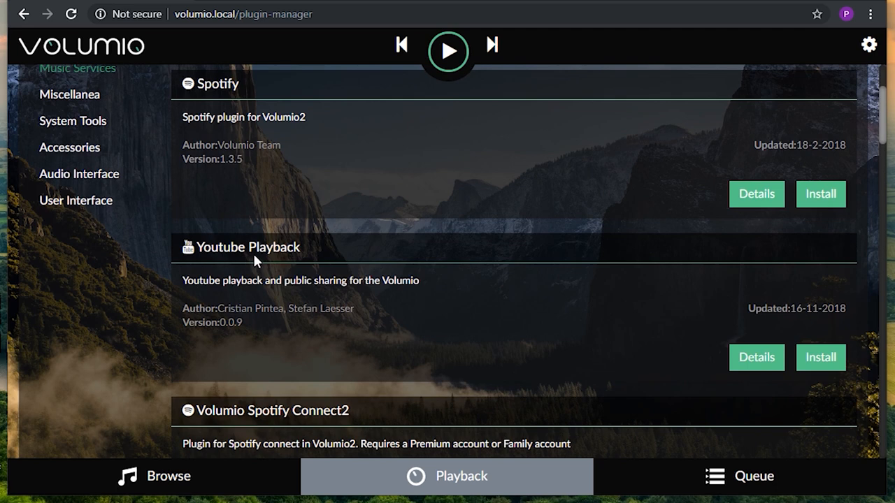
mouse_move(254, 262)
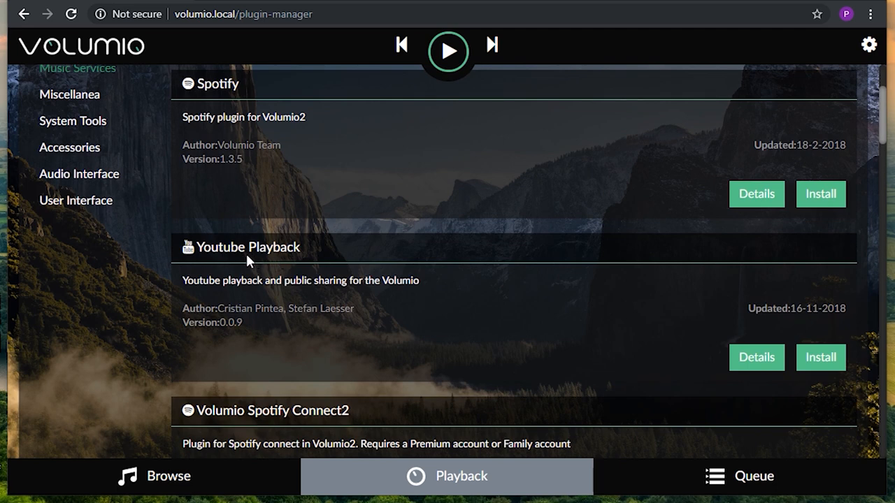
scroll("down", 3)
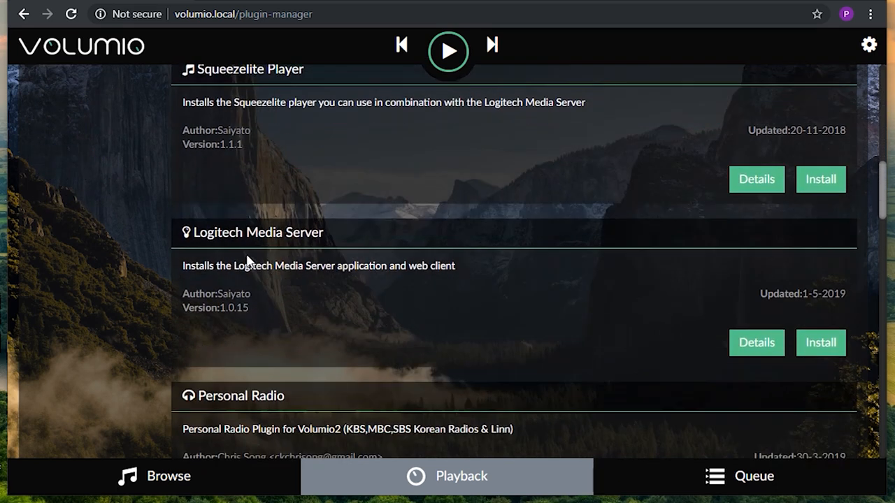
scroll("down", 3)
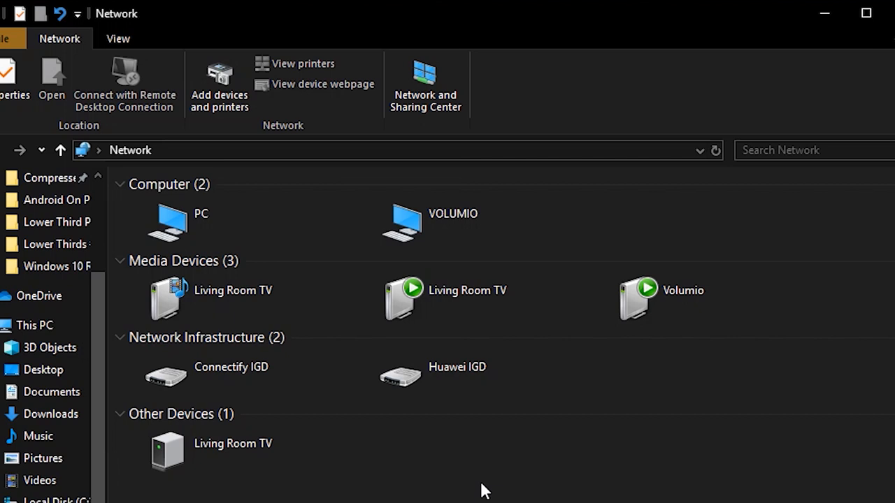
- Open VOLUMIO's Internal Storage share holding 18 Hey Jude.mp3, dismissing the context menu
left_click(452, 214)
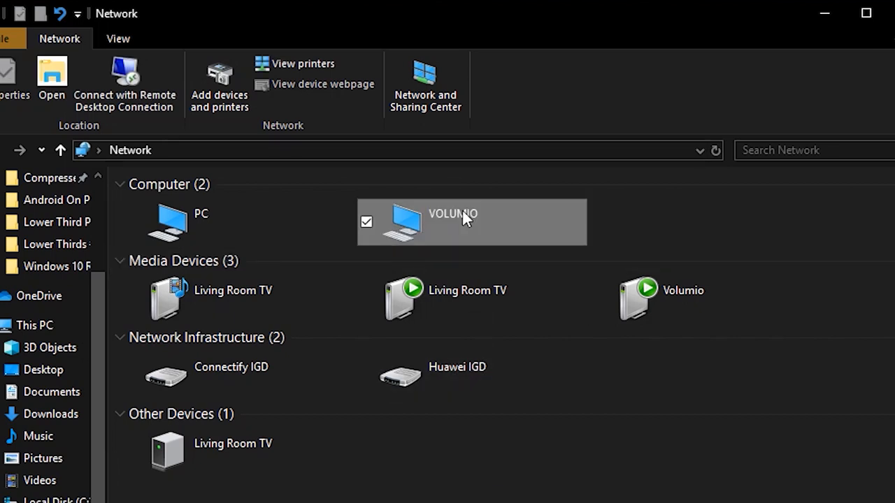
double_click(453, 221)
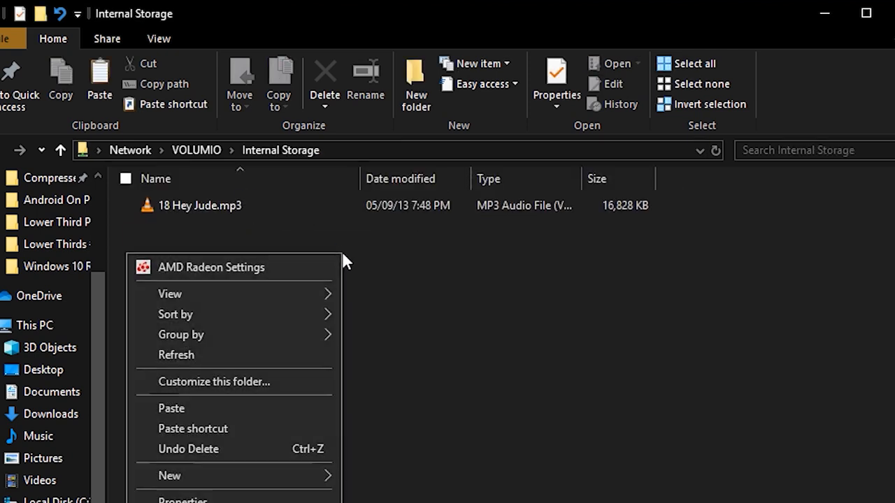
left_click(283, 423)
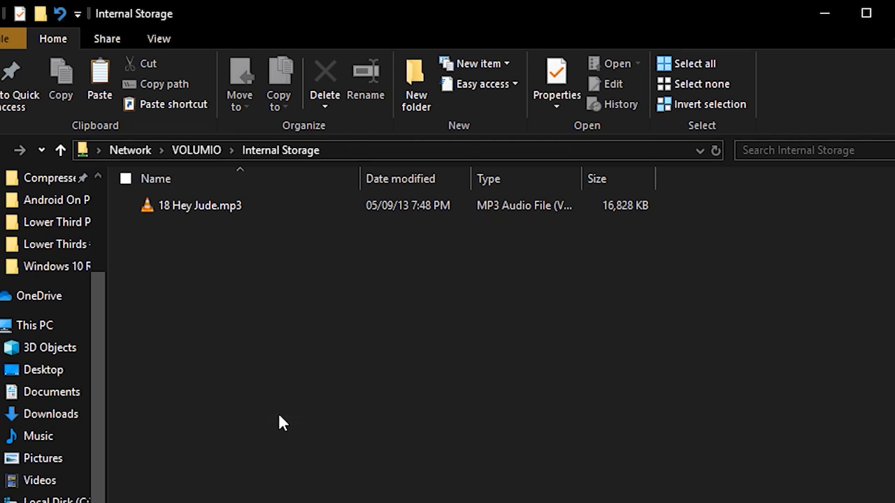